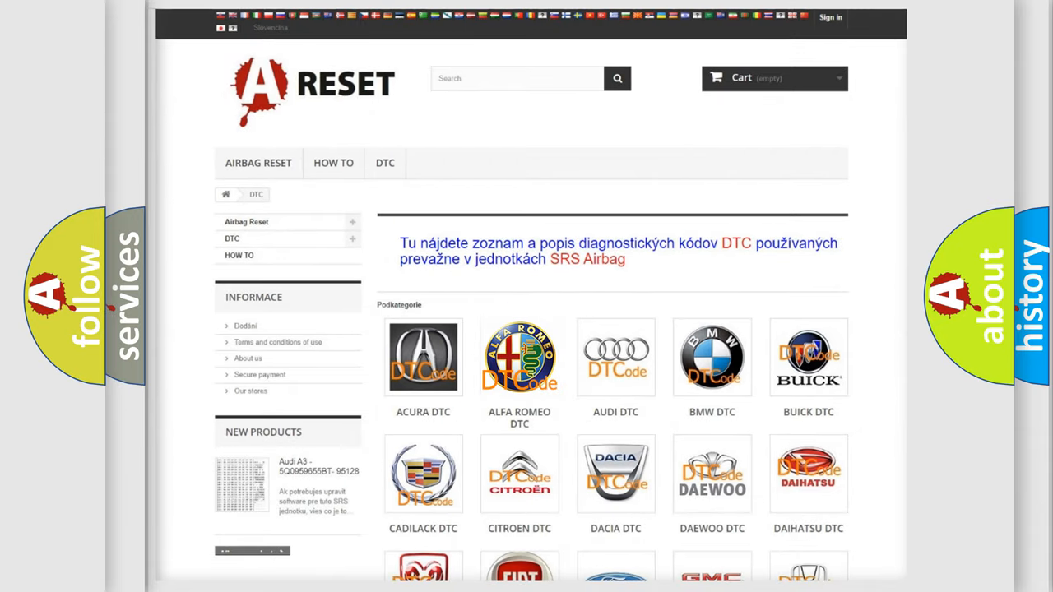
Open the ALFA ROMEO DTC tile and scroll the airbag code list down to the C-series codes.
{"action": "left_click", "coordinate": [520, 357]}
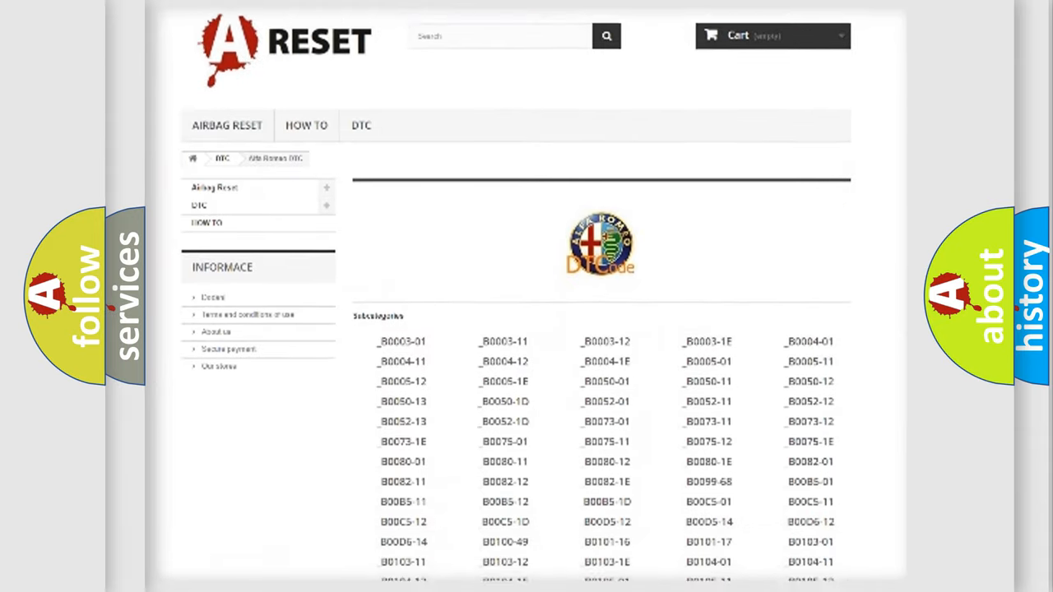
{"action": "scroll", "scroll_direction": "down", "scroll_amount": 3}
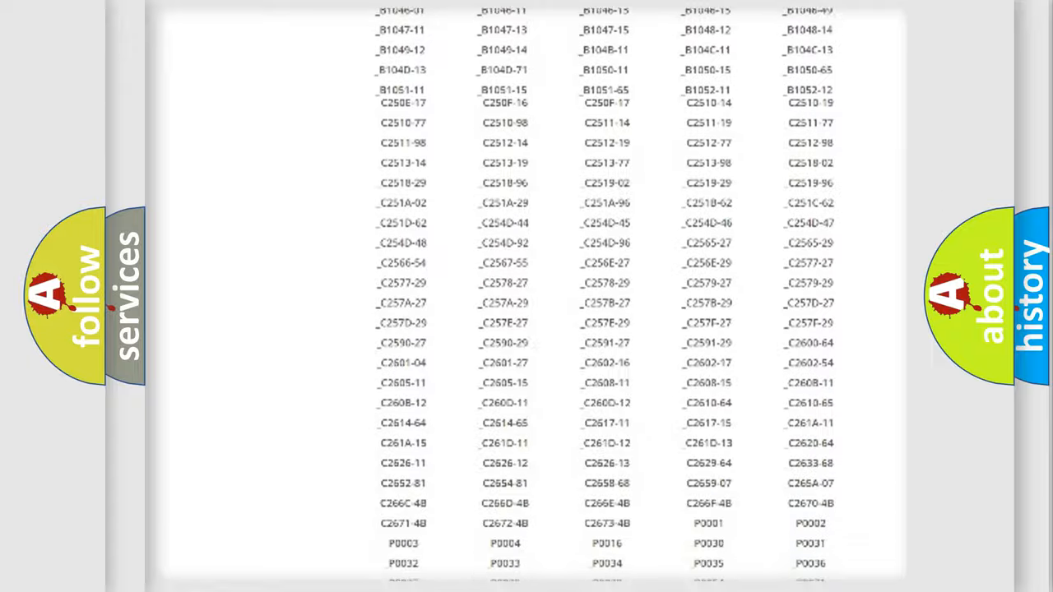